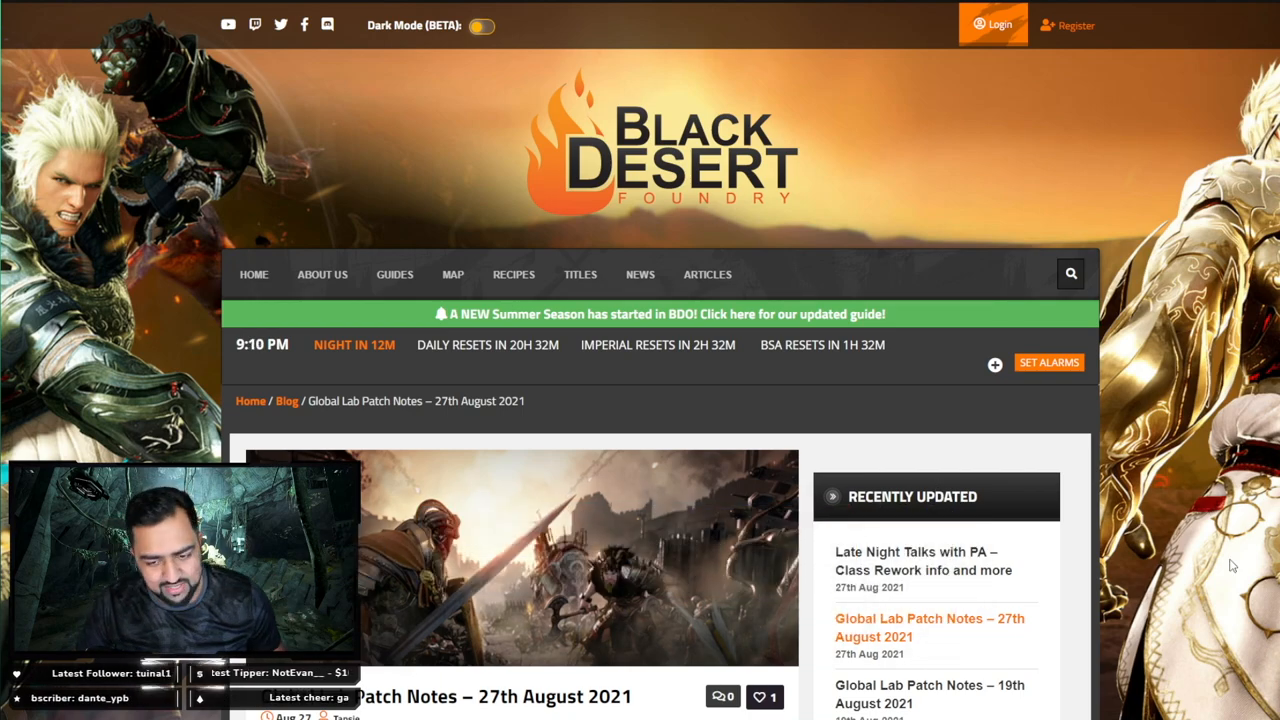
# - Scroll the 27 August 2021 Global Lab patch notes past the header to the contents and Cooking/Alchemy Tool Repair
pyautogui.scroll(-3)
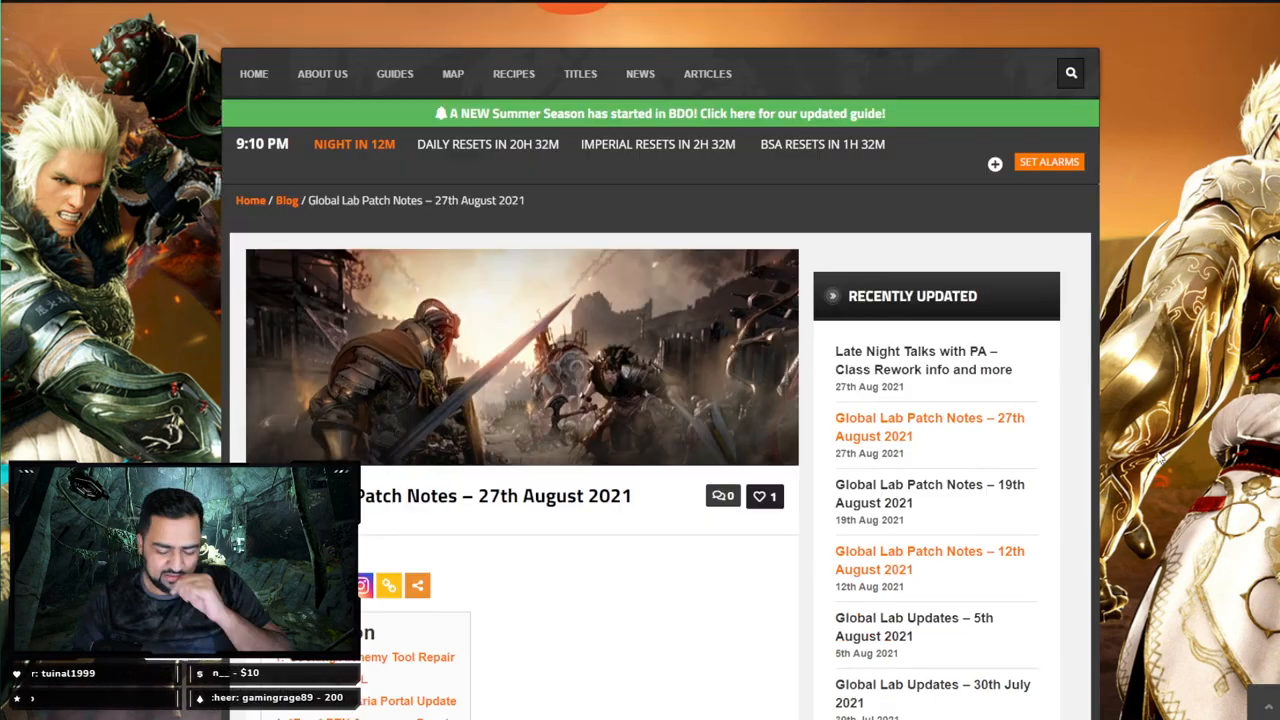
pyautogui.scroll(-3)
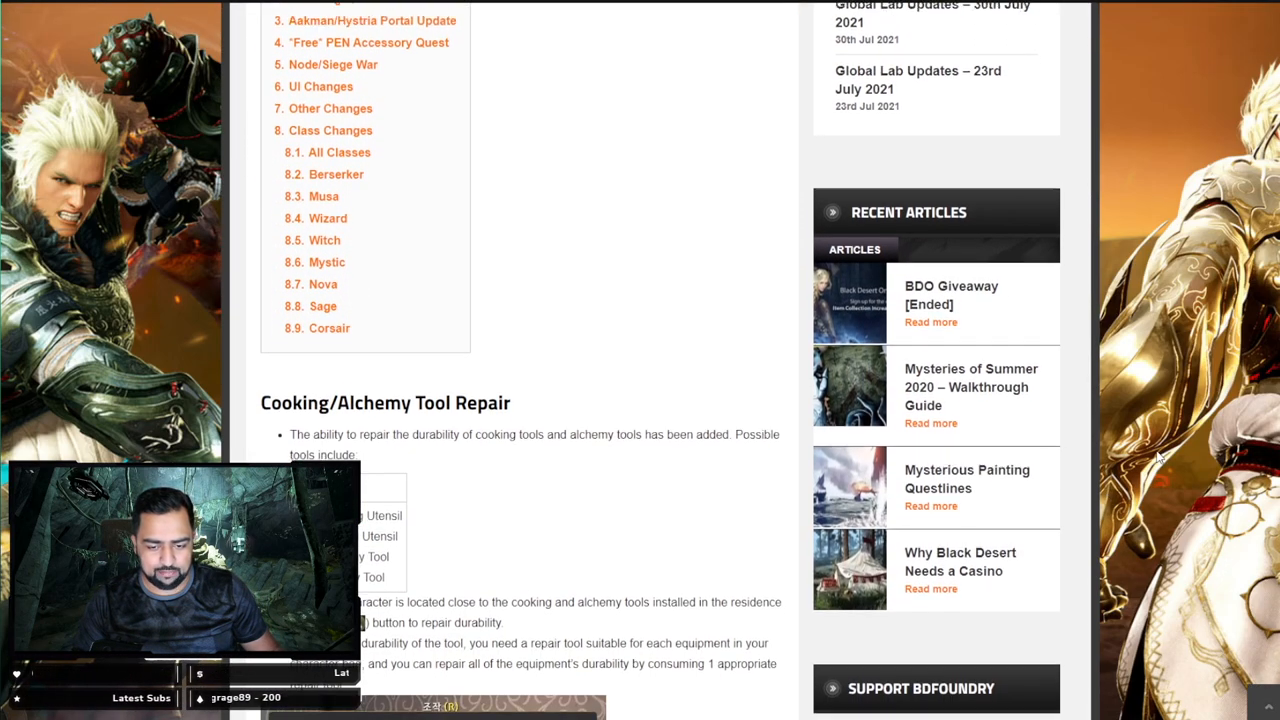
# - Read past the repair section's tool list and screenshot to the four new repair-tool item cards
pyautogui.scroll(-3)
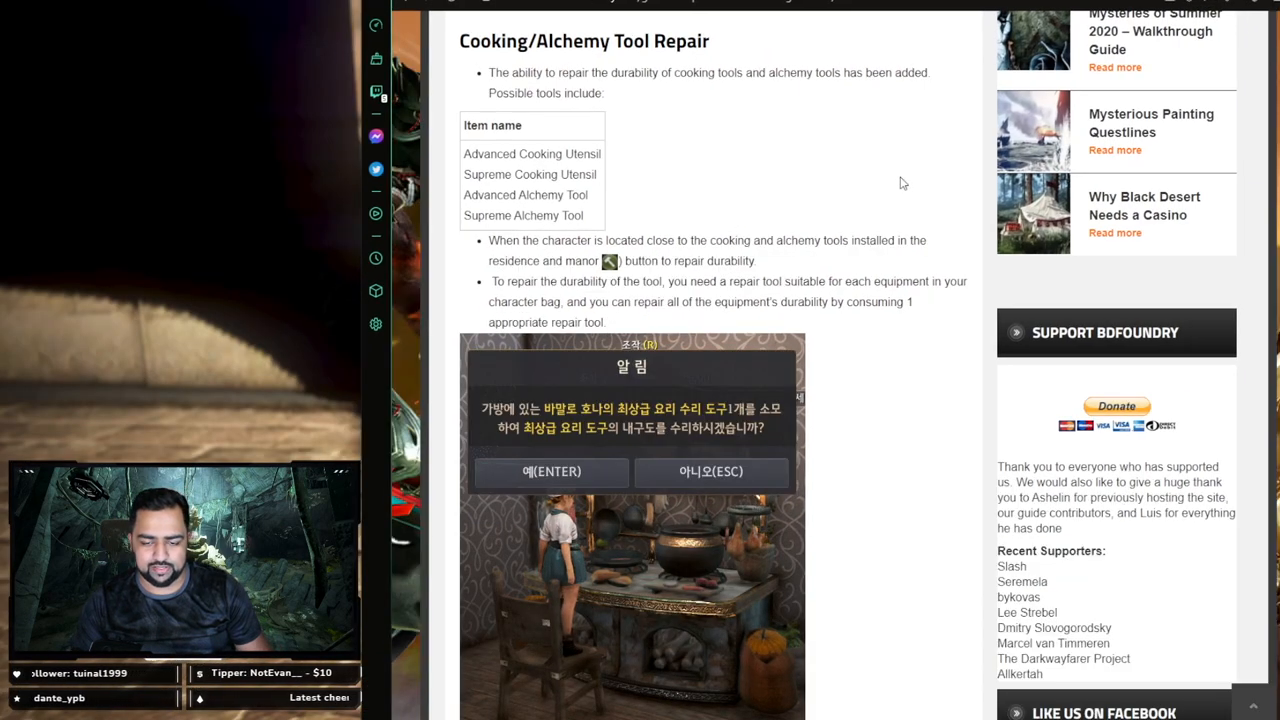
pyautogui.moveTo(1099, 442)
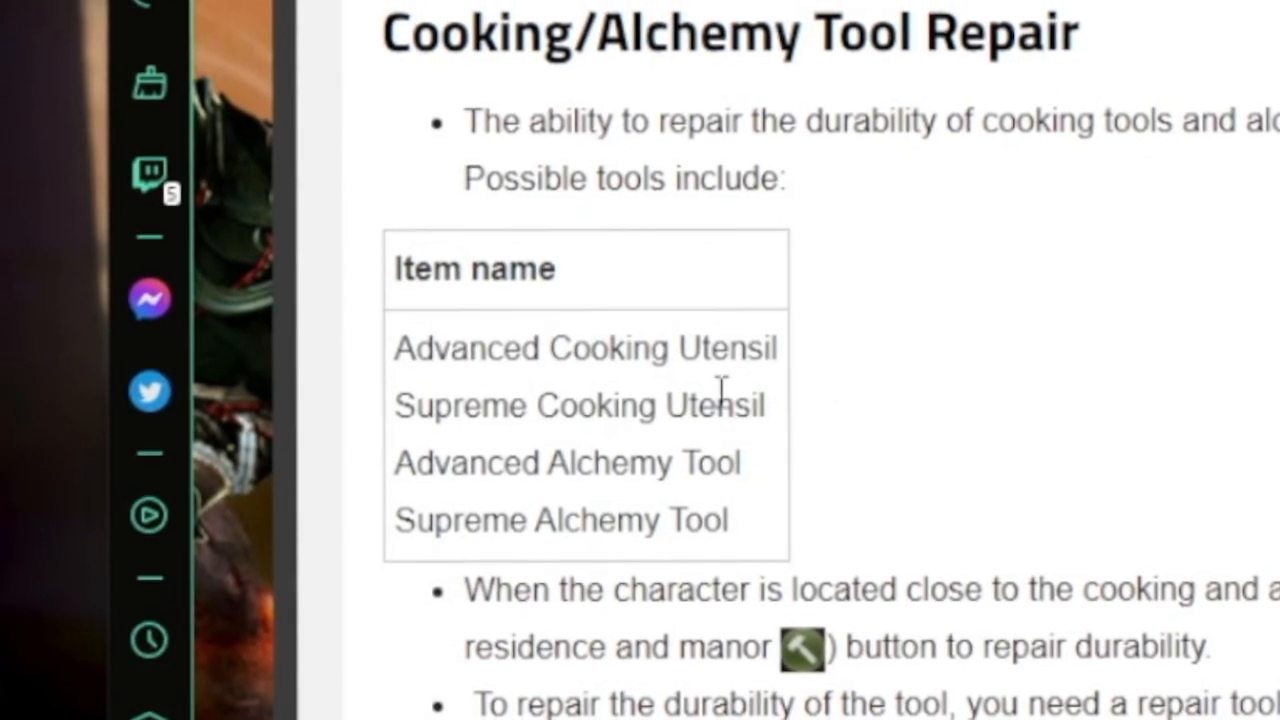
pyautogui.scroll(-3)
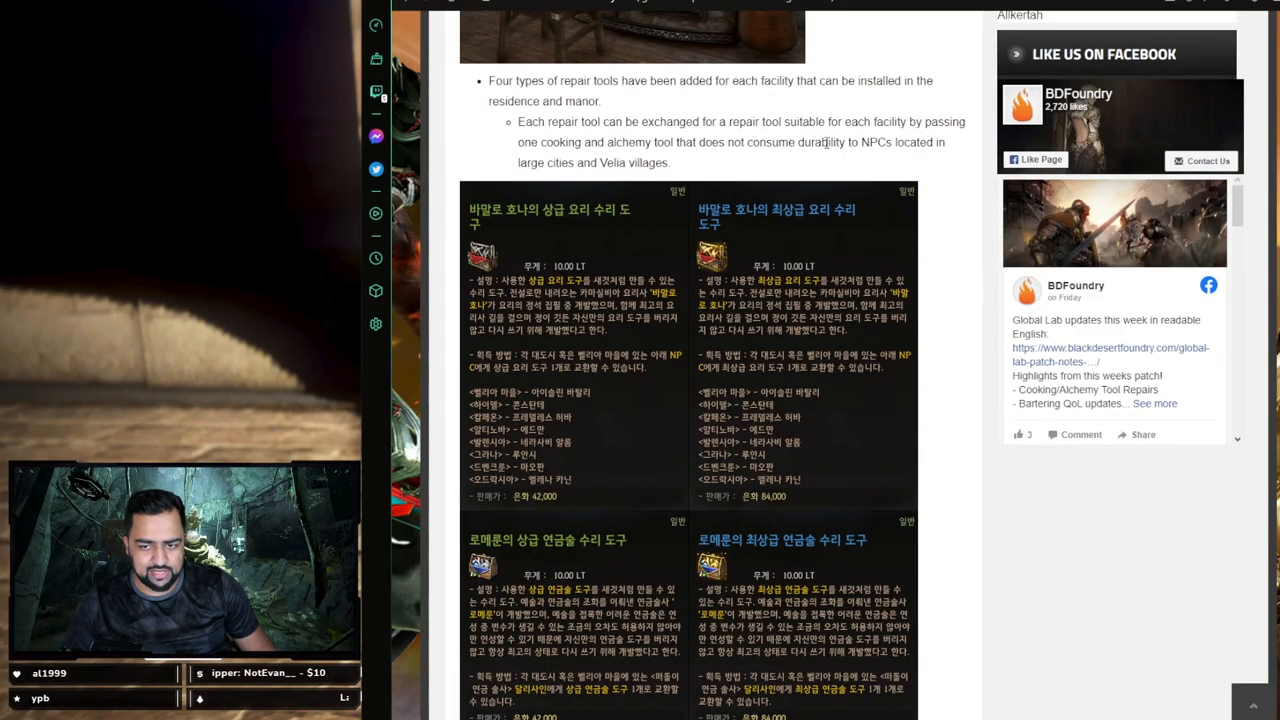
# - Read the repair-tool tooltips, exchange table and closing note, stopping at the Bartering QoL heading
pyautogui.scroll(-3)
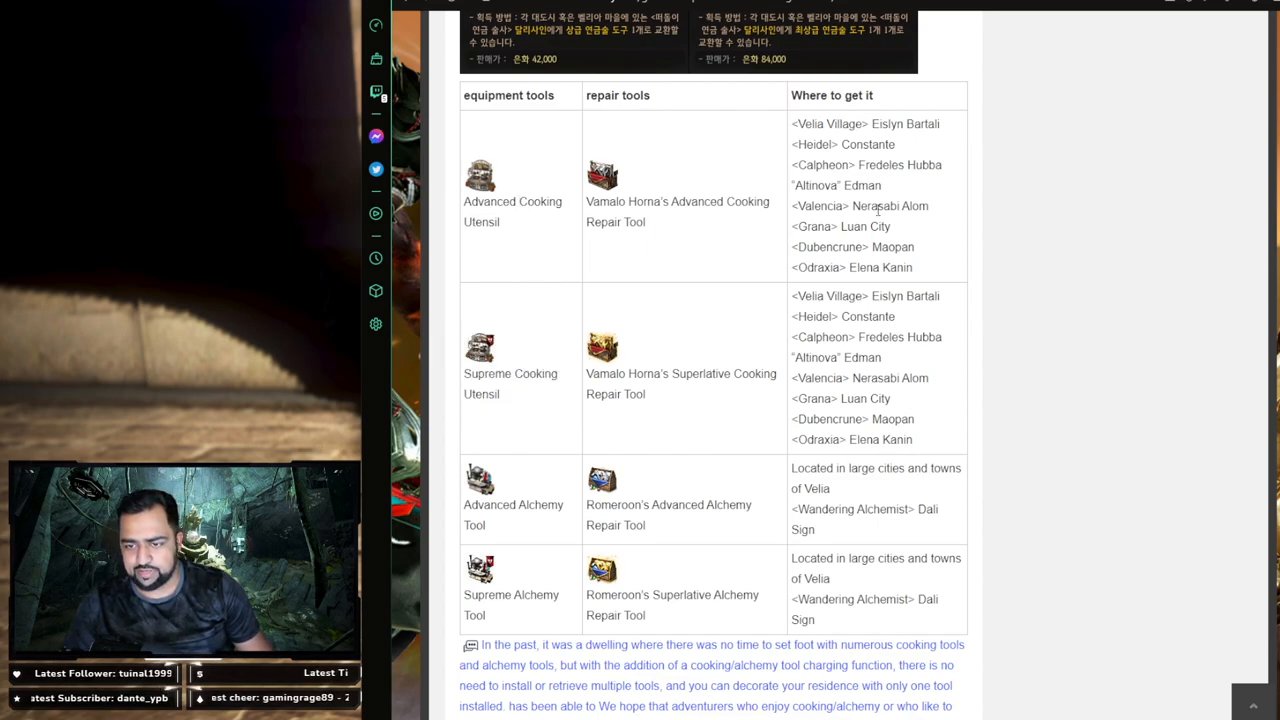
pyautogui.moveTo(840, 496)
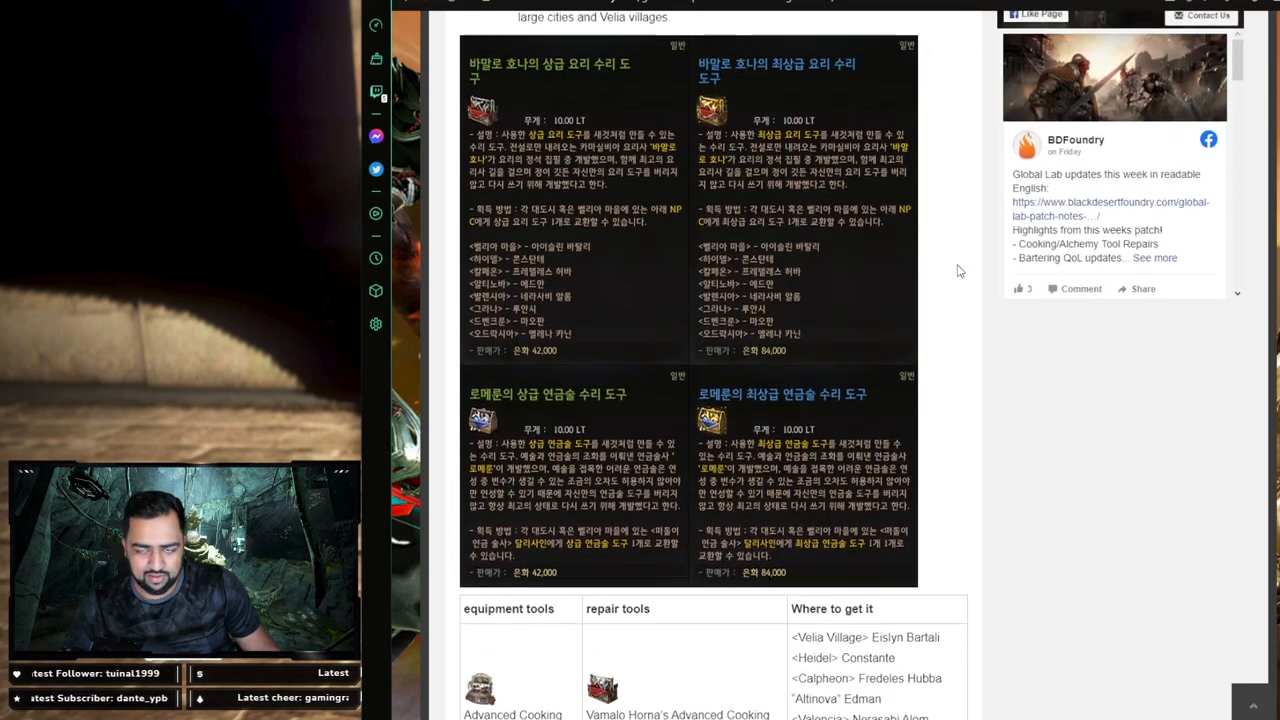
pyautogui.scroll(-3)
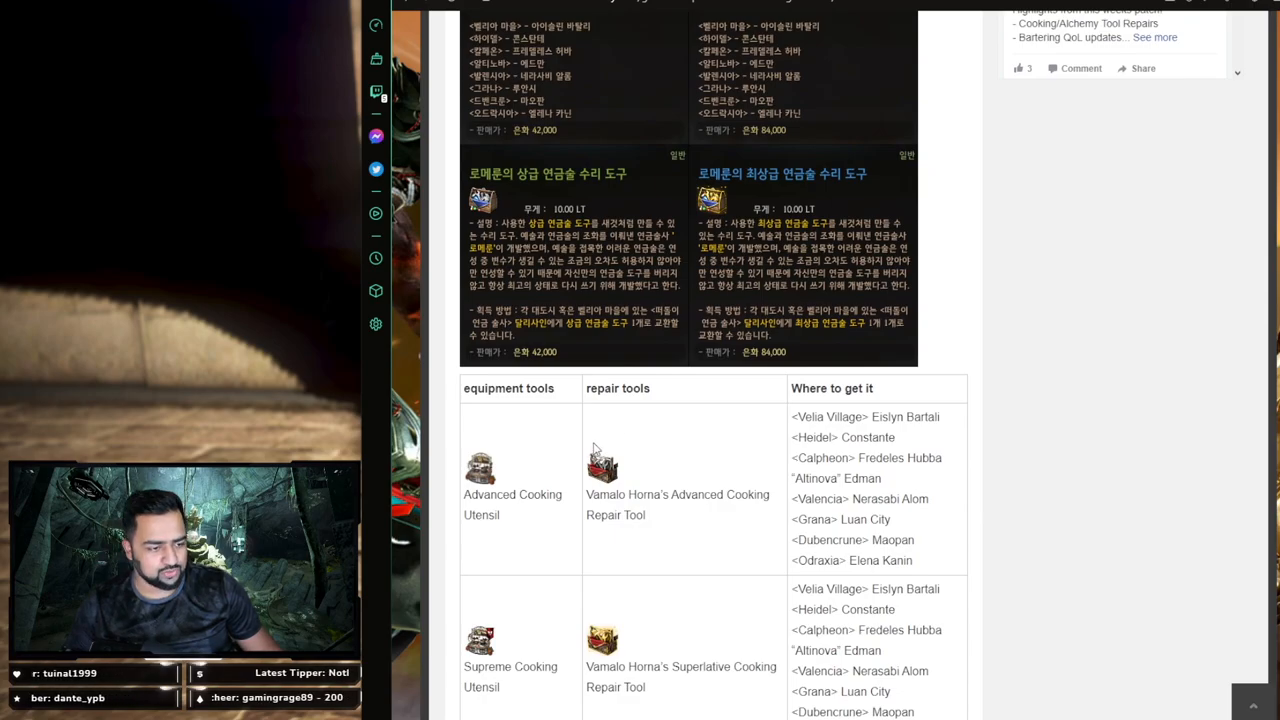
pyautogui.scroll(-3)
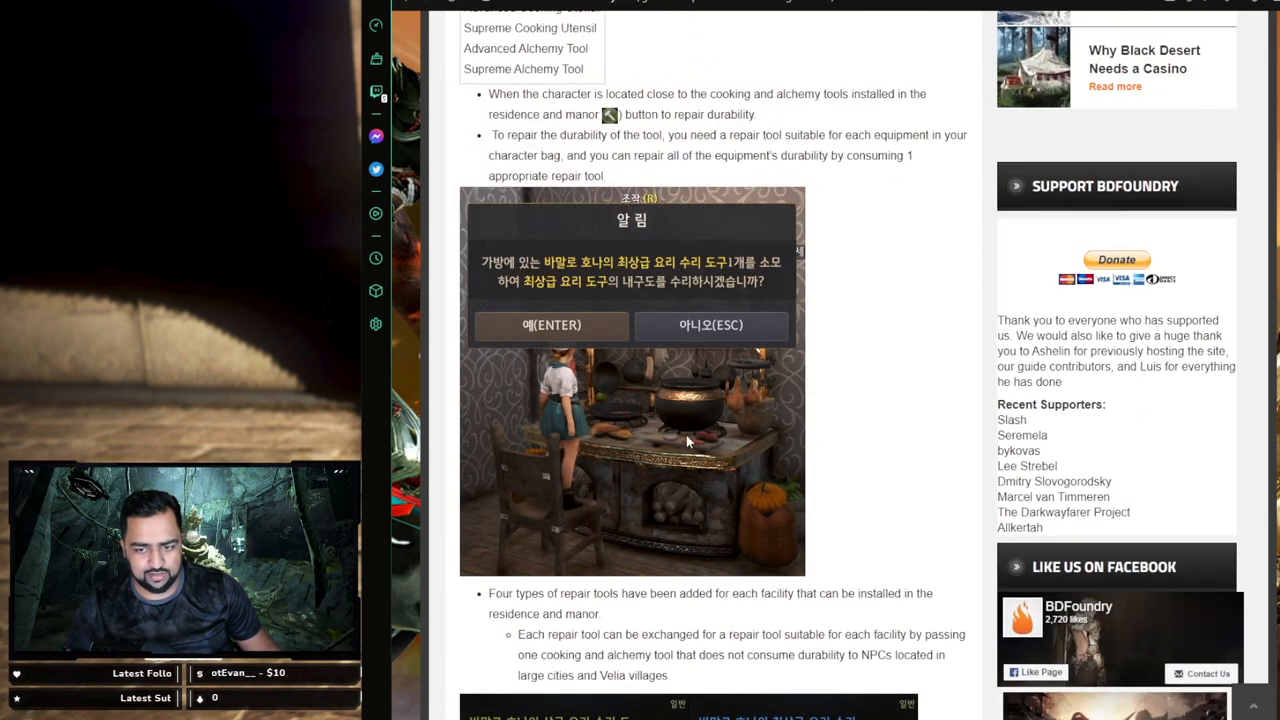
pyautogui.moveTo(938, 440)
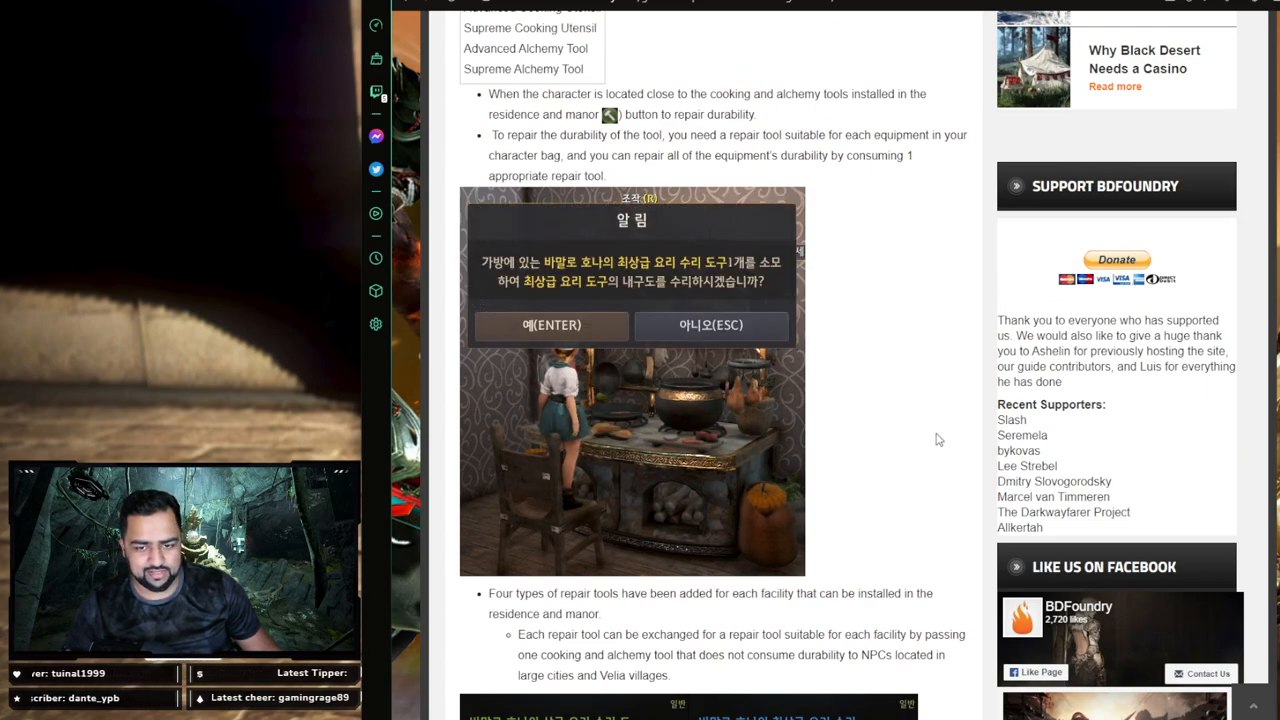
pyautogui.scroll(-3)
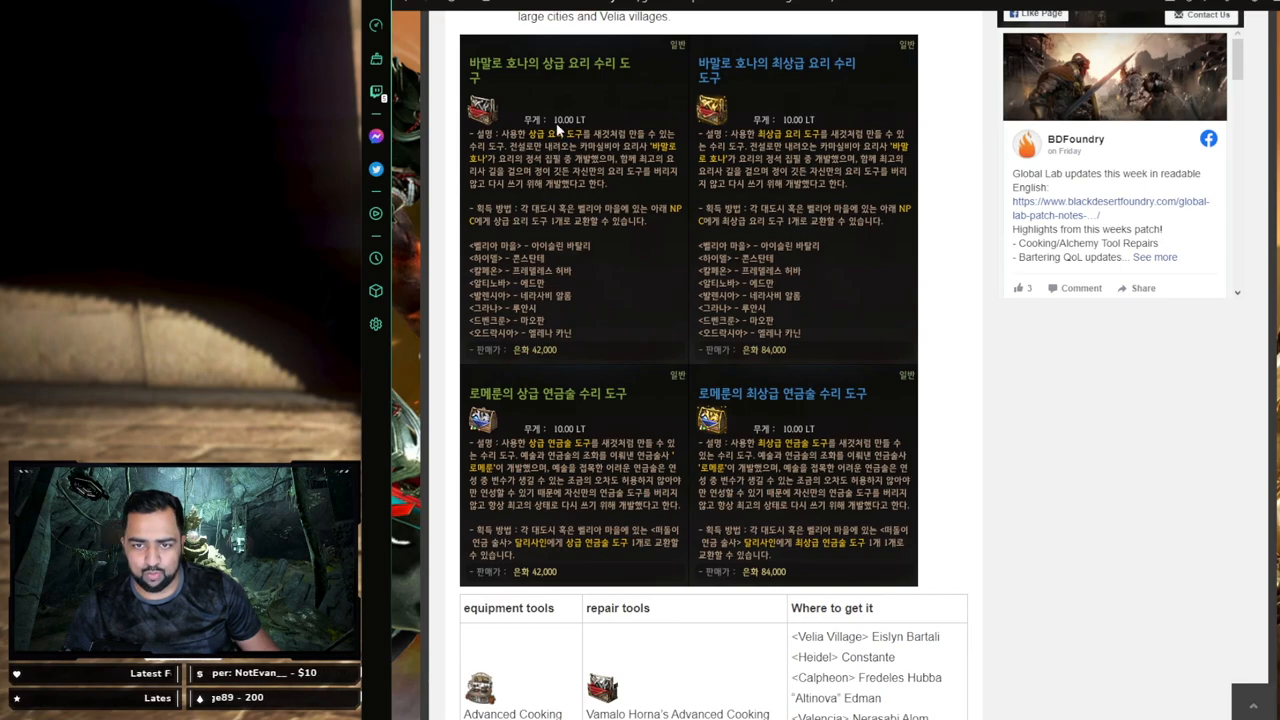
pyautogui.moveTo(650, 207)
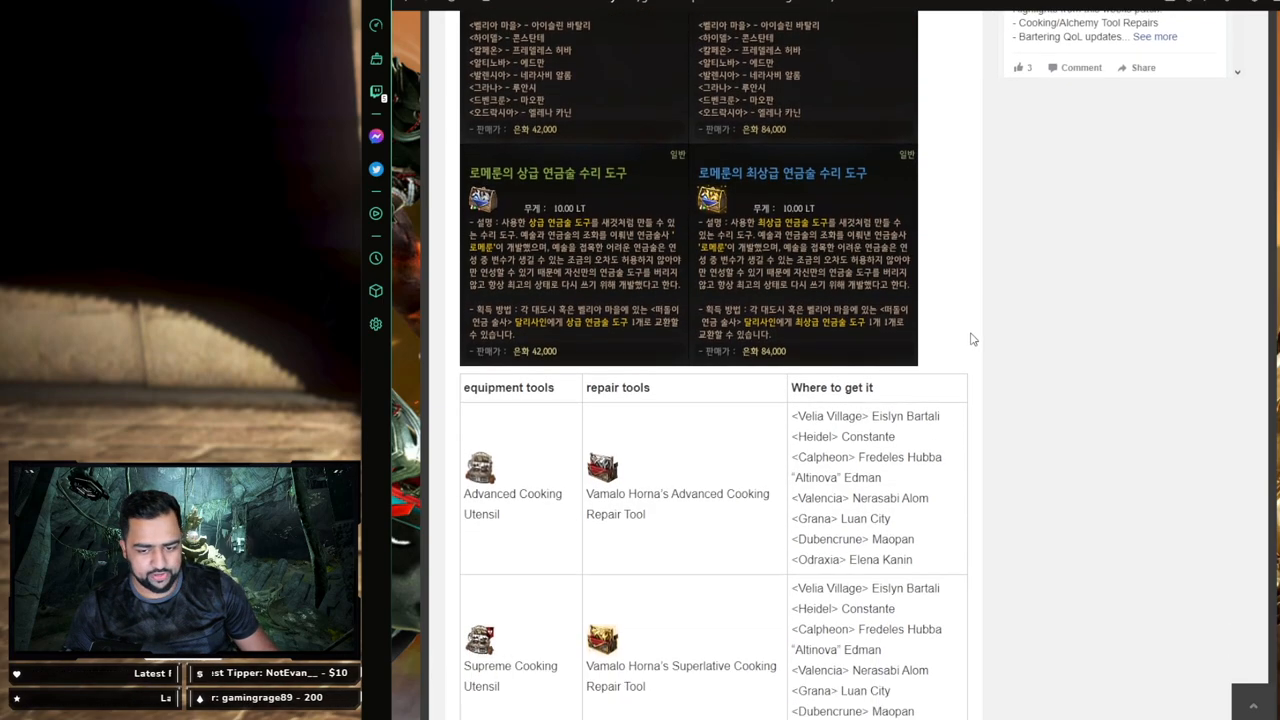
pyautogui.scroll(-3)
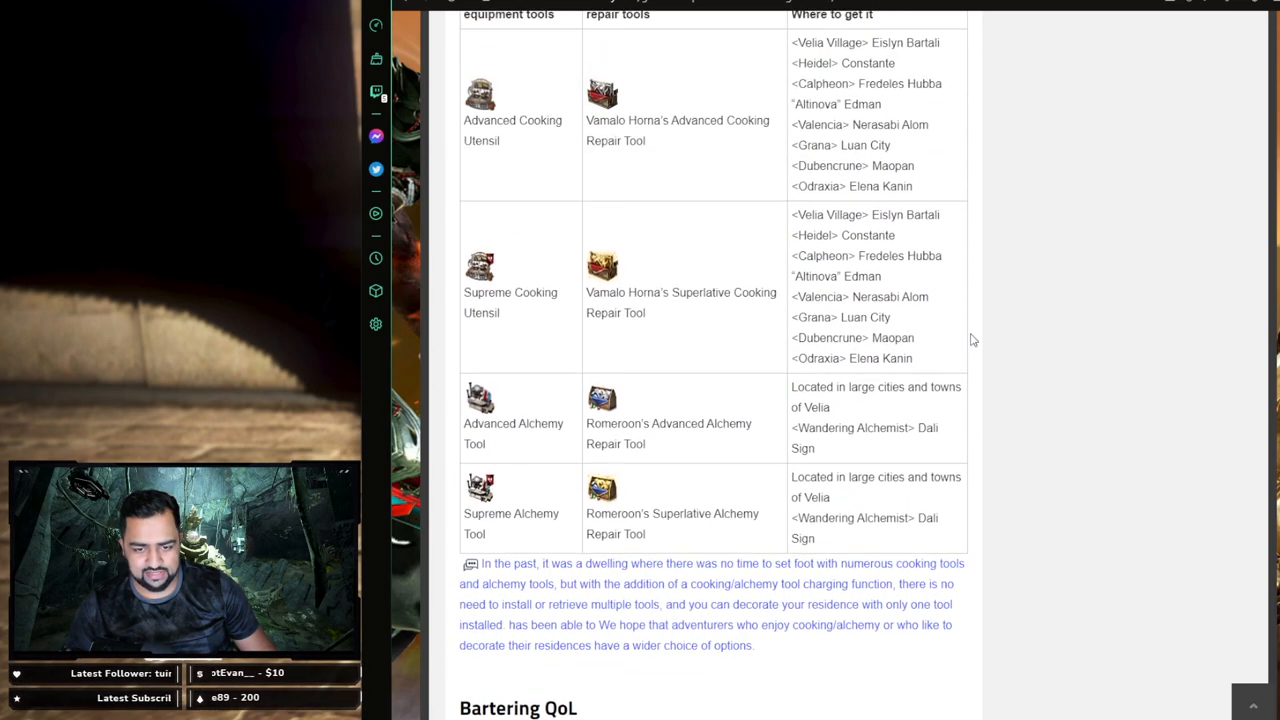
pyautogui.scroll(-3)
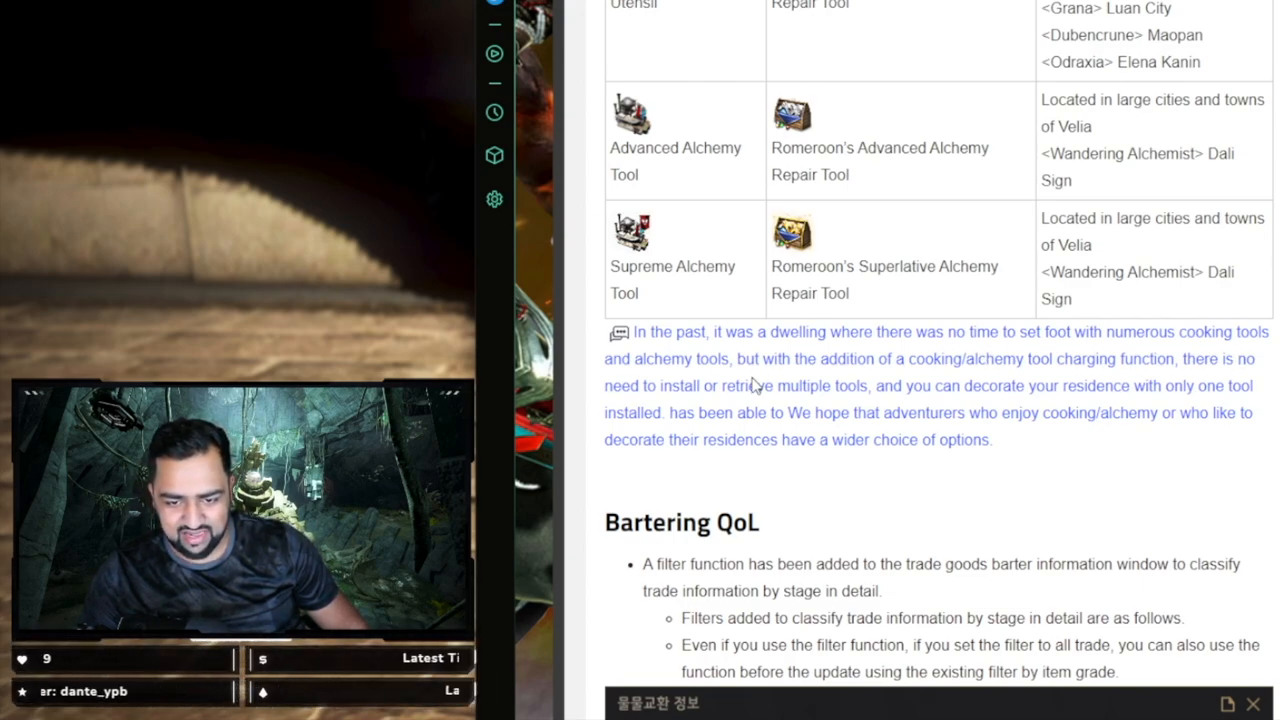
pyautogui.moveTo(975, 375)
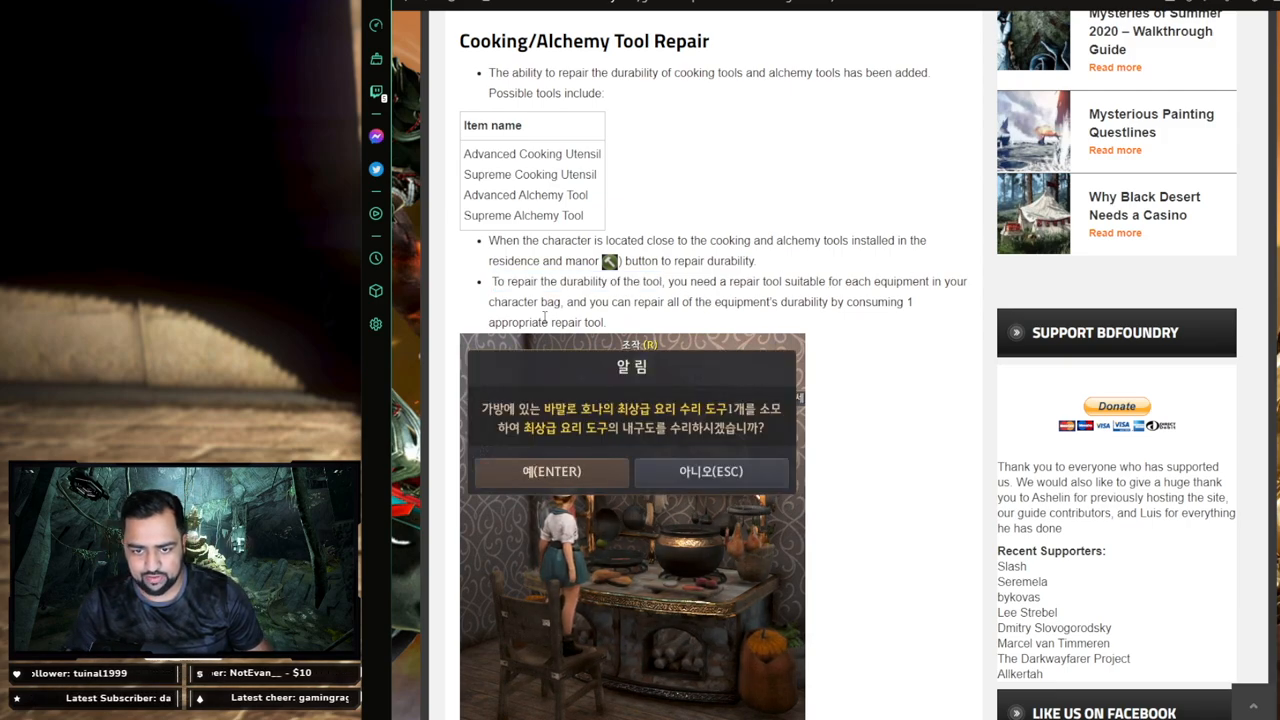
# - Highlight text in the Bartering QoL filter-function notes beside the barter information window screenshot
pyautogui.moveTo(578, 302); pyautogui.dragTo(733, 302)
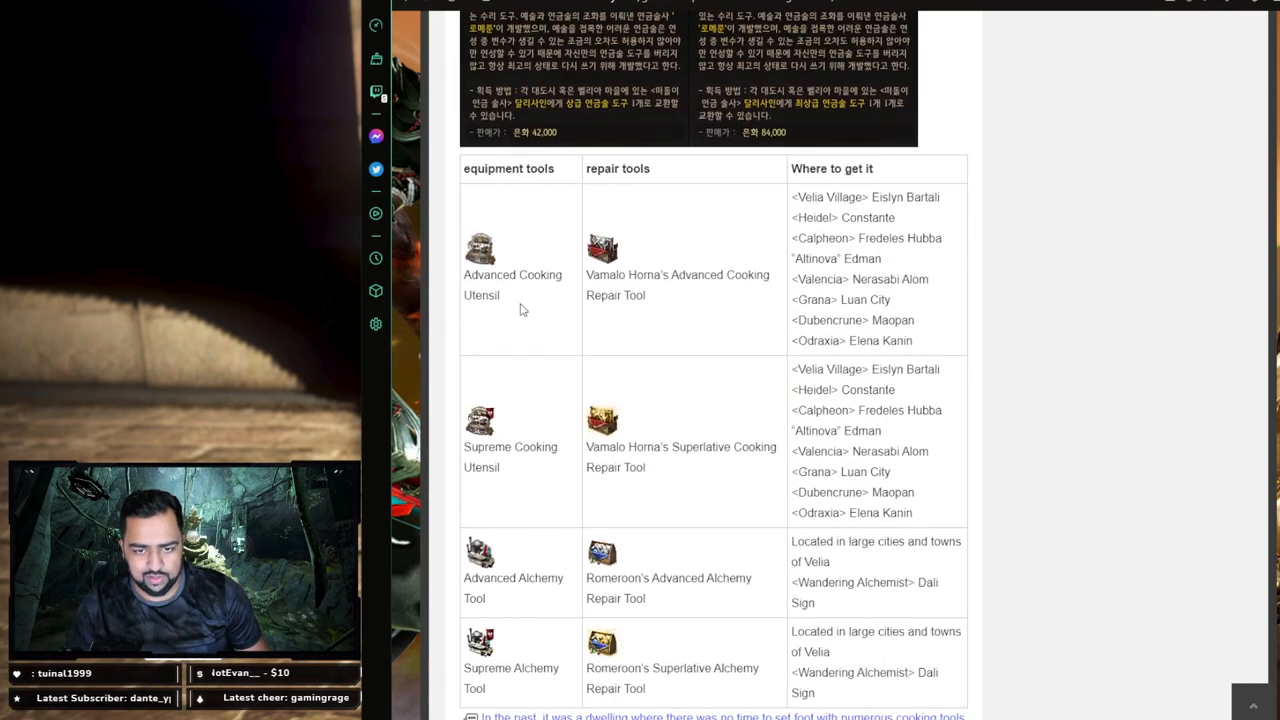
pyautogui.doubleClick(512, 284)
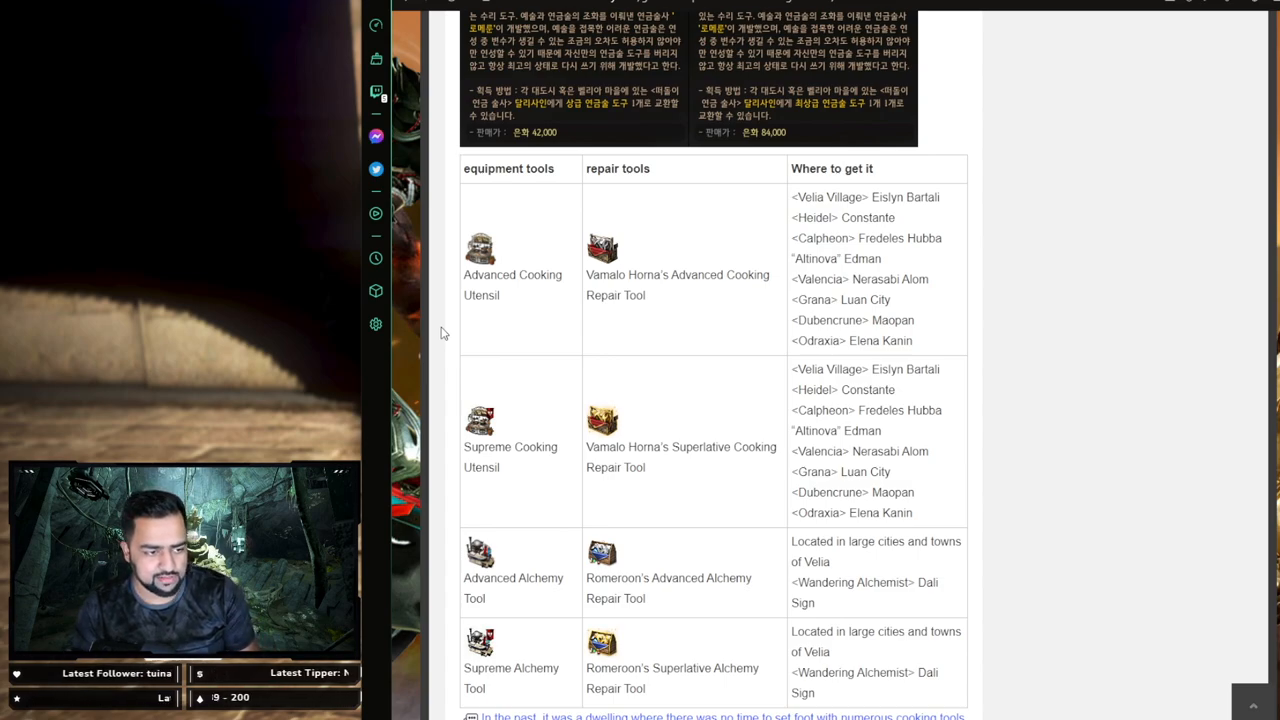
pyautogui.doubleClick(512, 275)
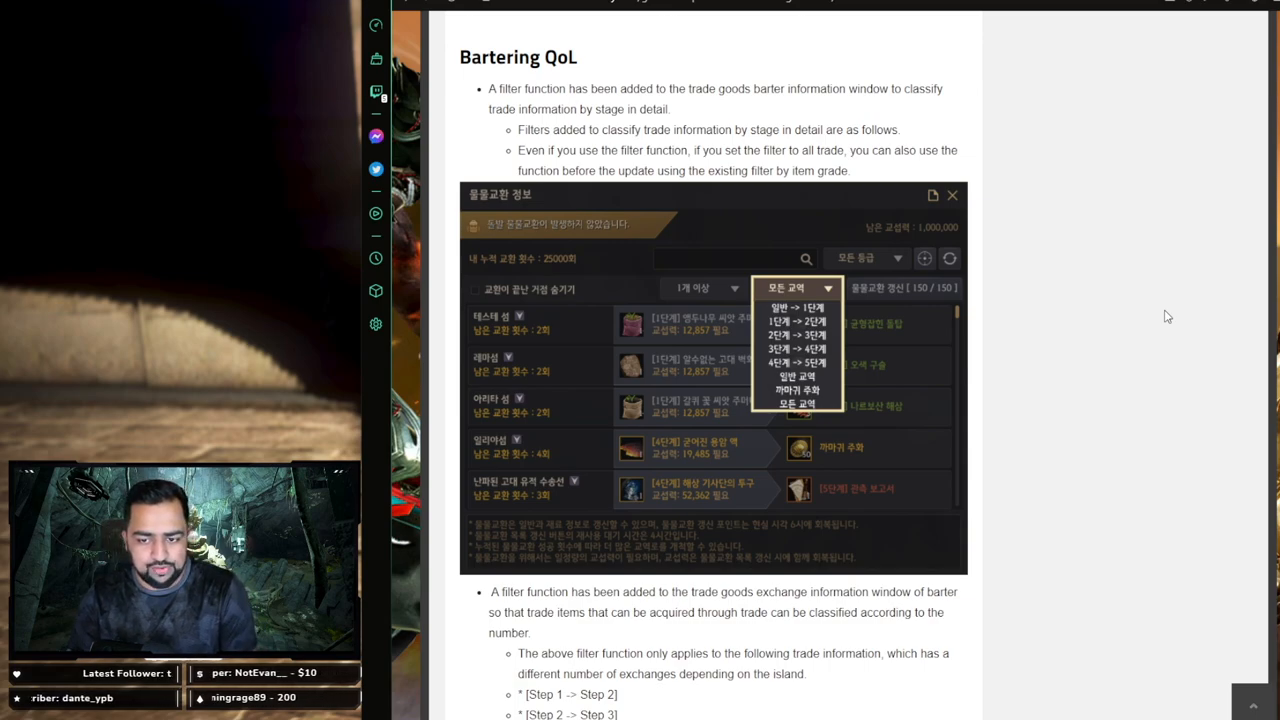
pyautogui.moveTo(920, 349)
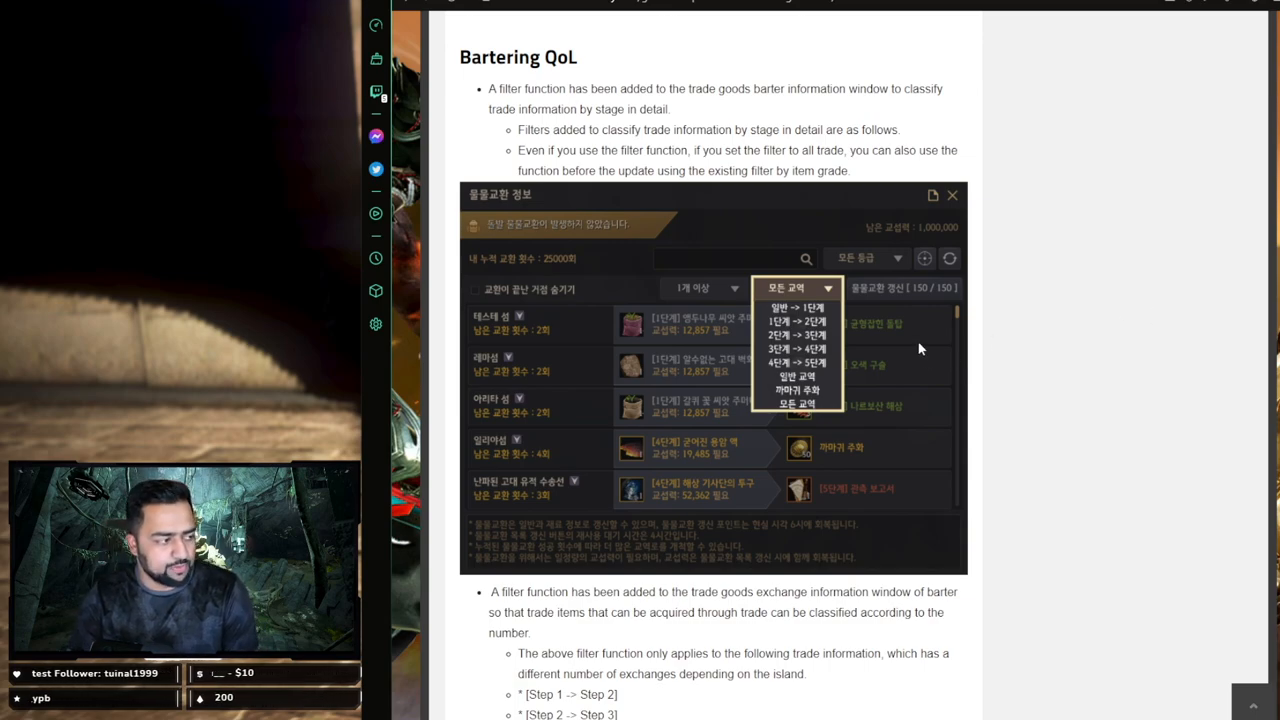
pyautogui.moveTo(553, 358)
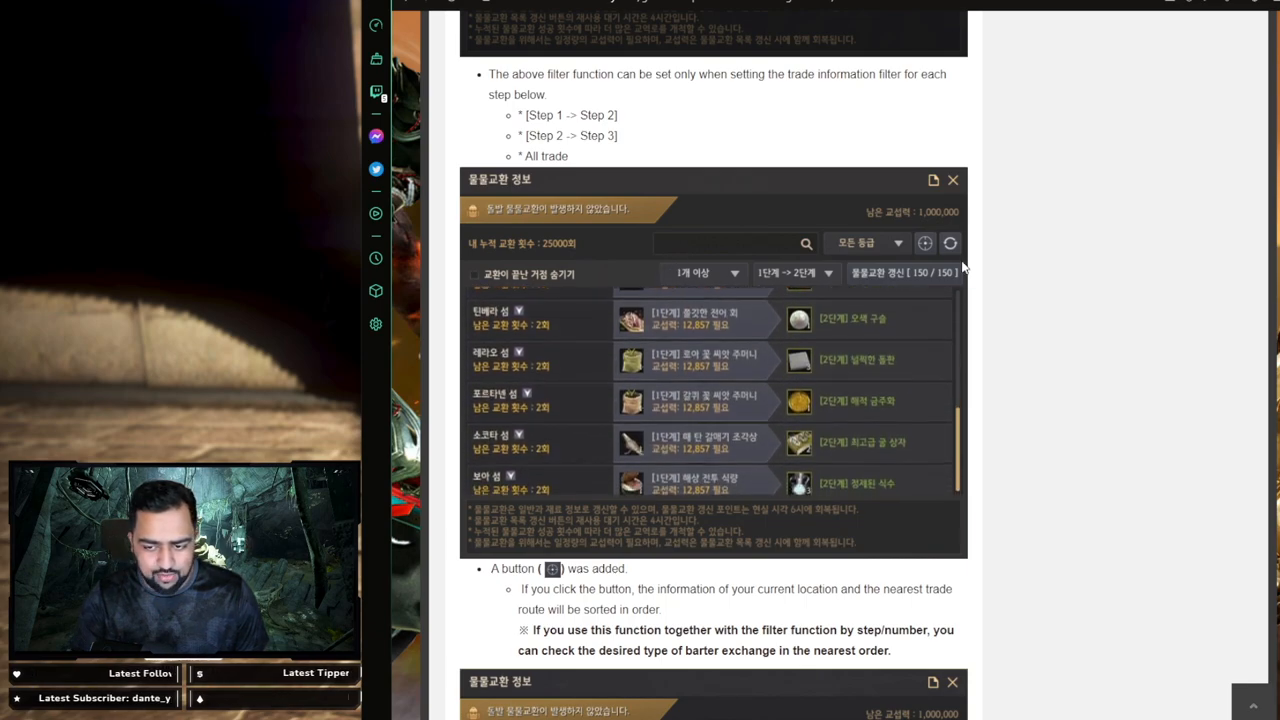
# - Reach the note on land materials searchable on the central market and enlarge its barter screenshot
pyautogui.scroll(-3)
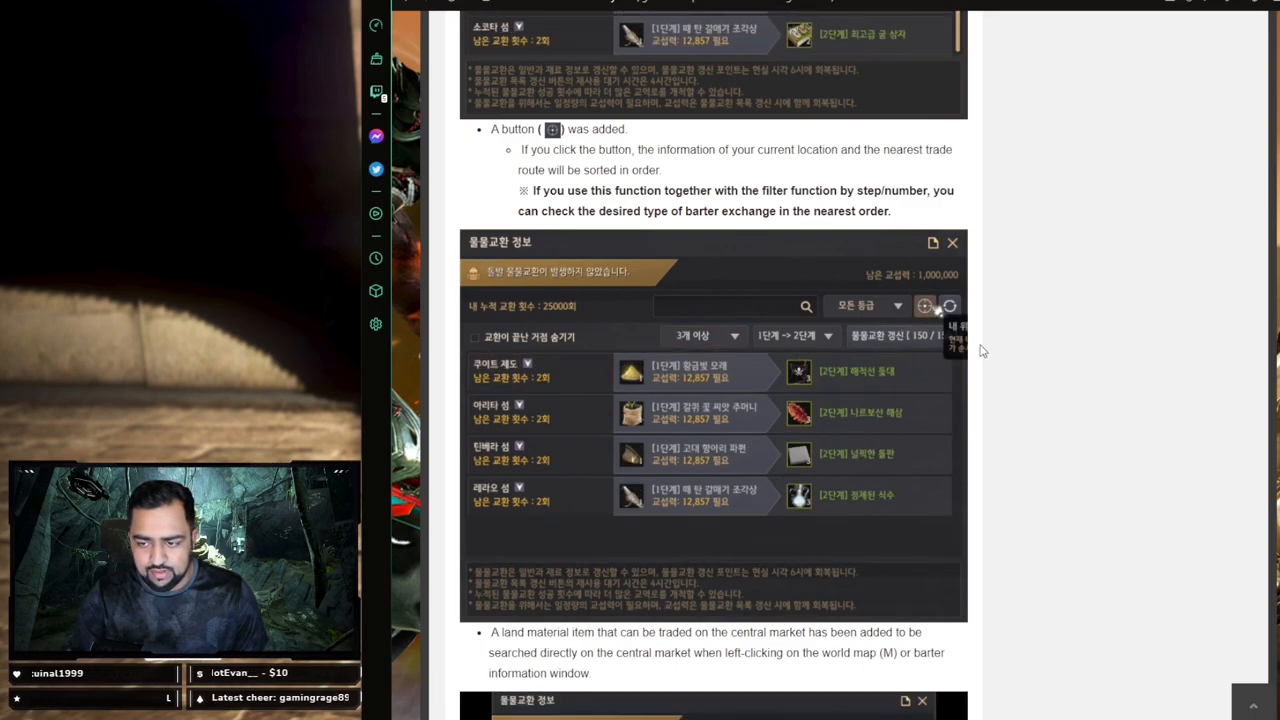
pyautogui.click(794, 335)
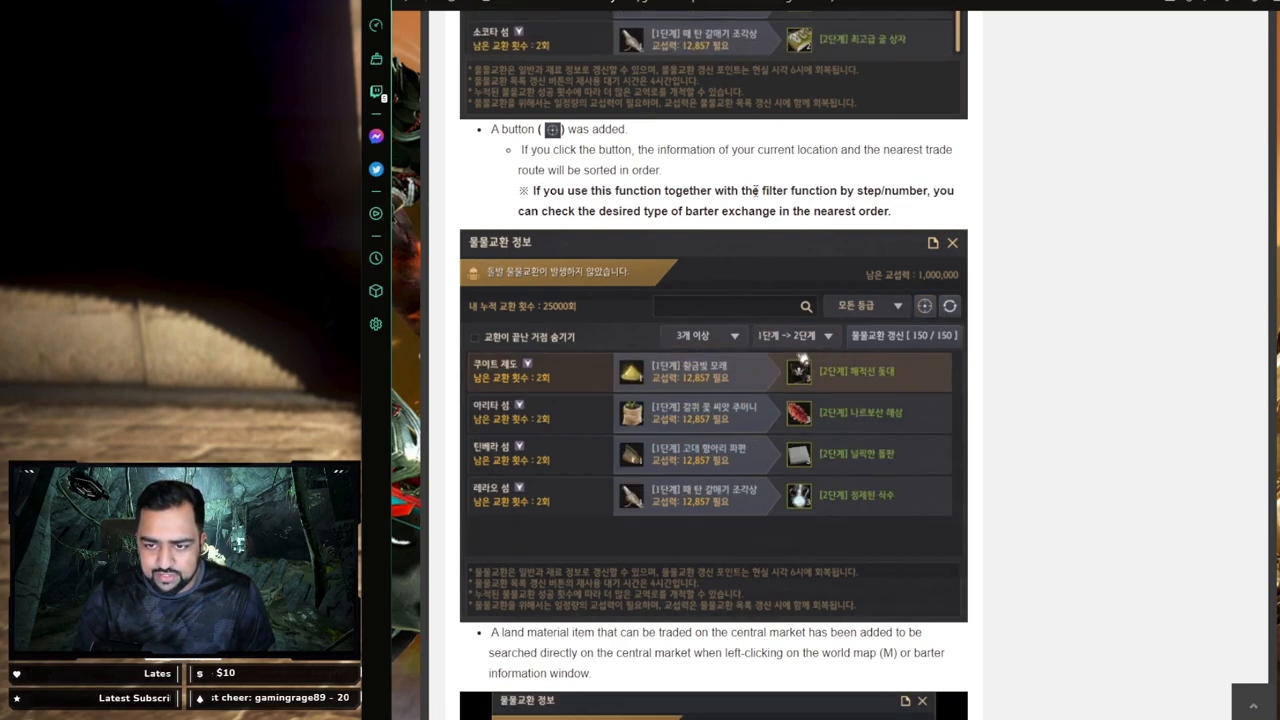
pyautogui.click(793, 335)
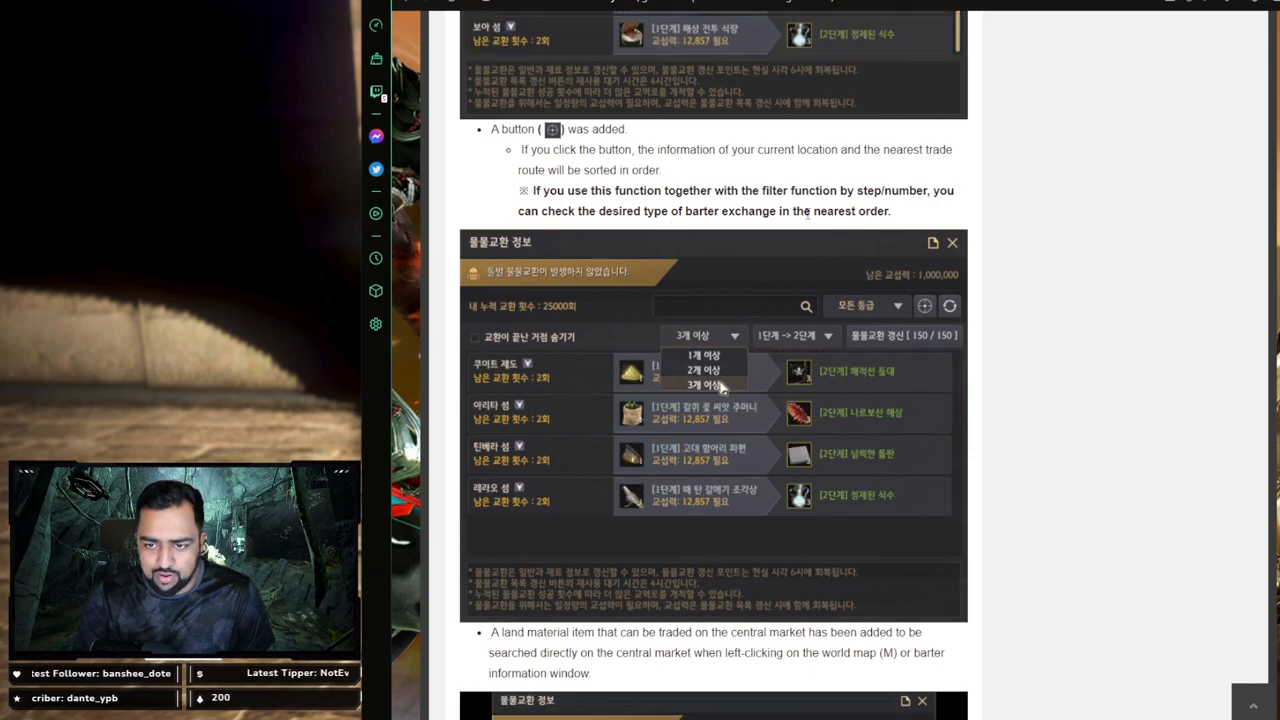
pyautogui.scroll(-3)
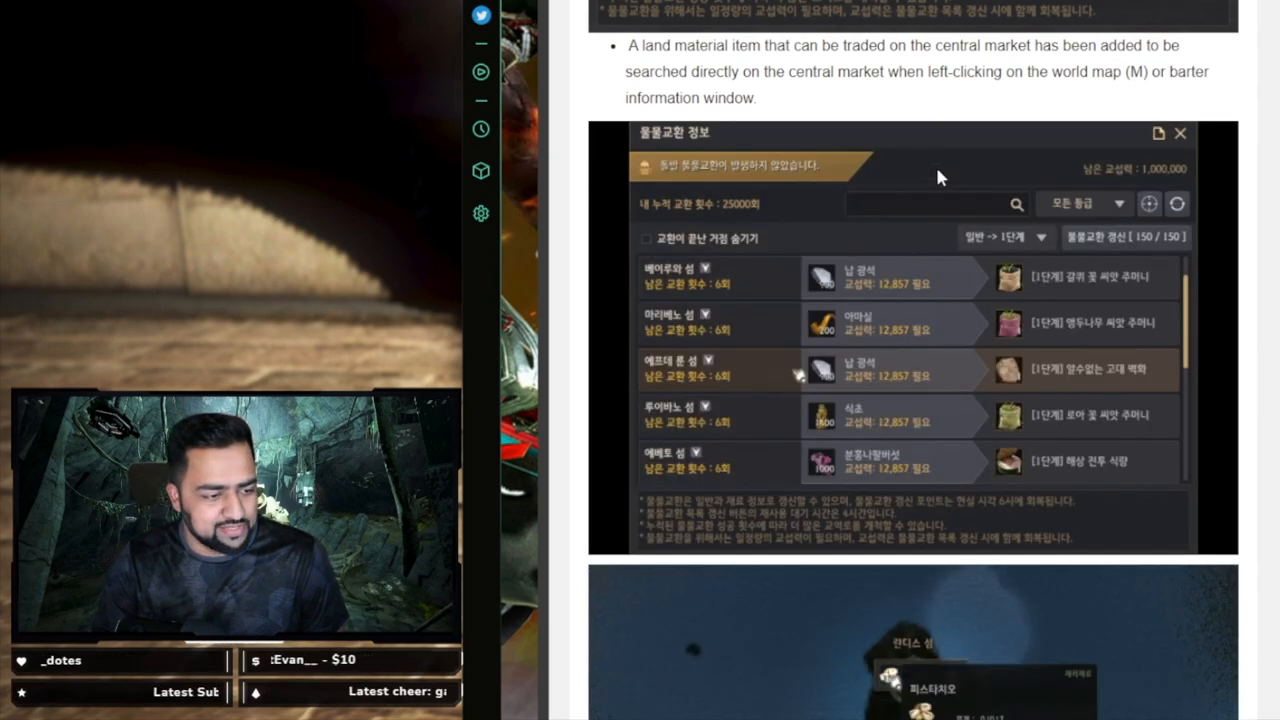
pyautogui.scroll(-3)
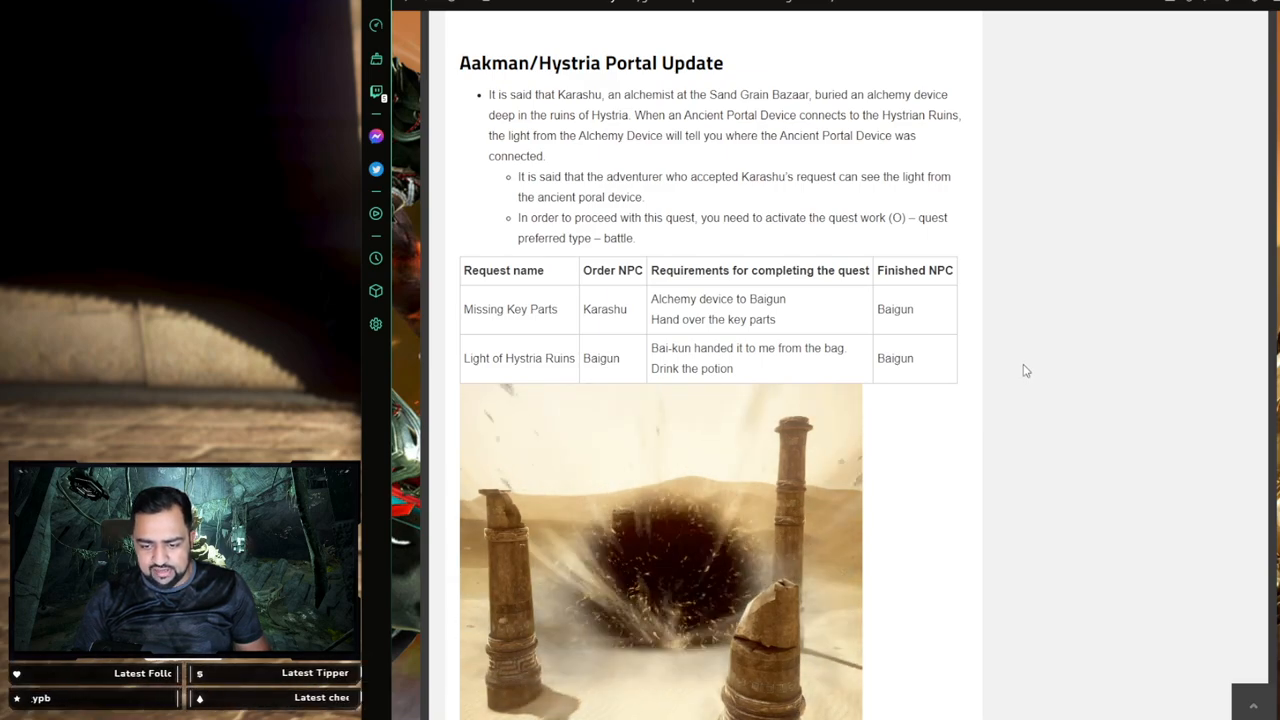
pyautogui.moveTo(769, 37)
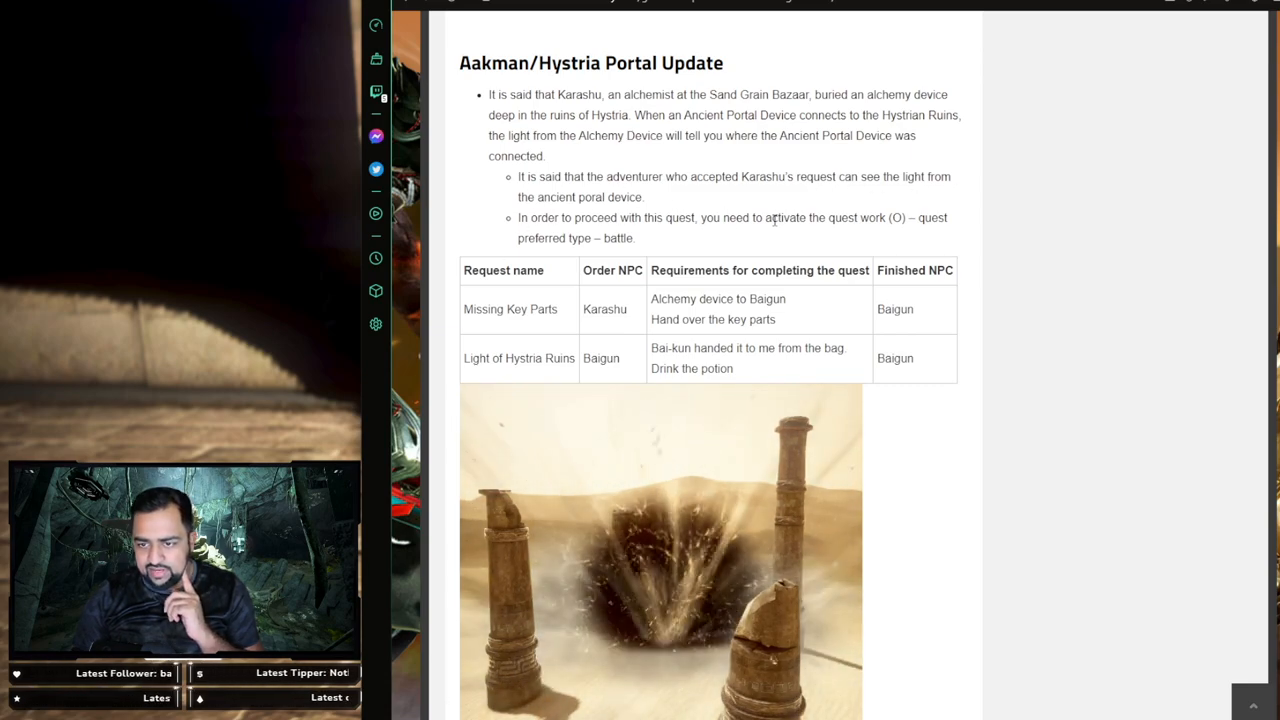
# - Read the Hystria ruins portal-device before and after images, marking the after-quest caption
pyautogui.doubleClick(897, 218)
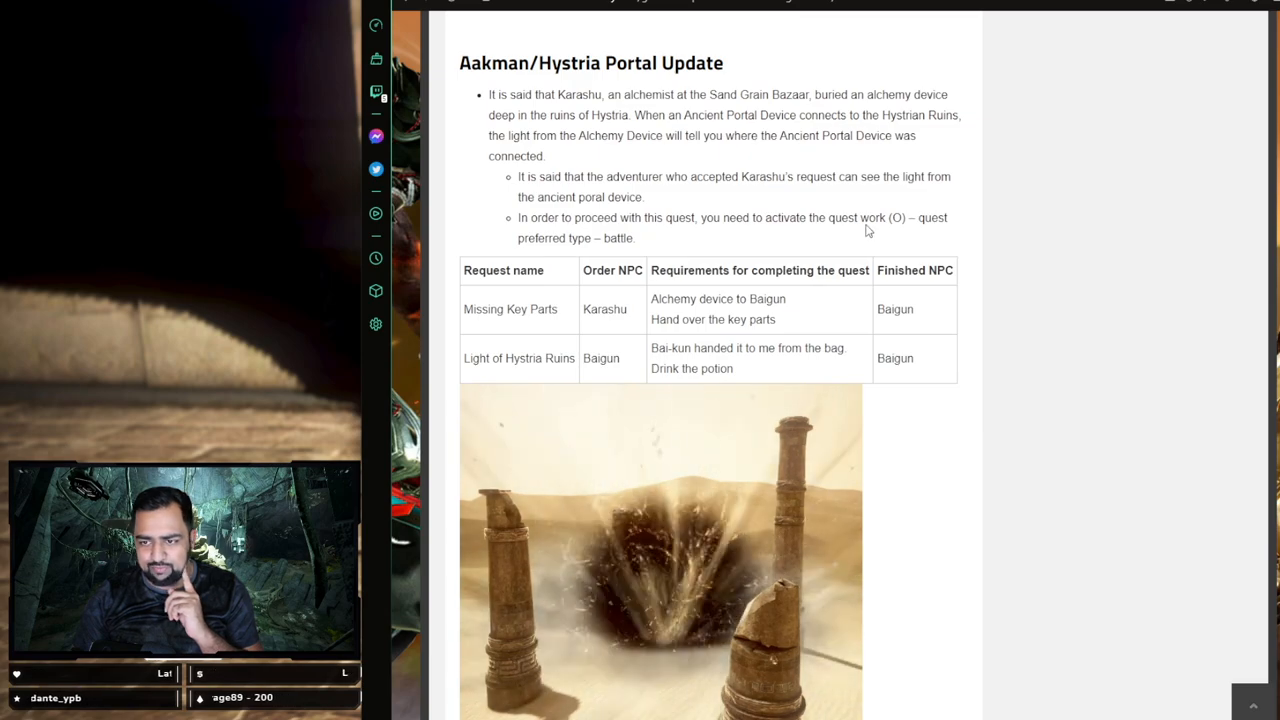
pyautogui.scroll(-3)
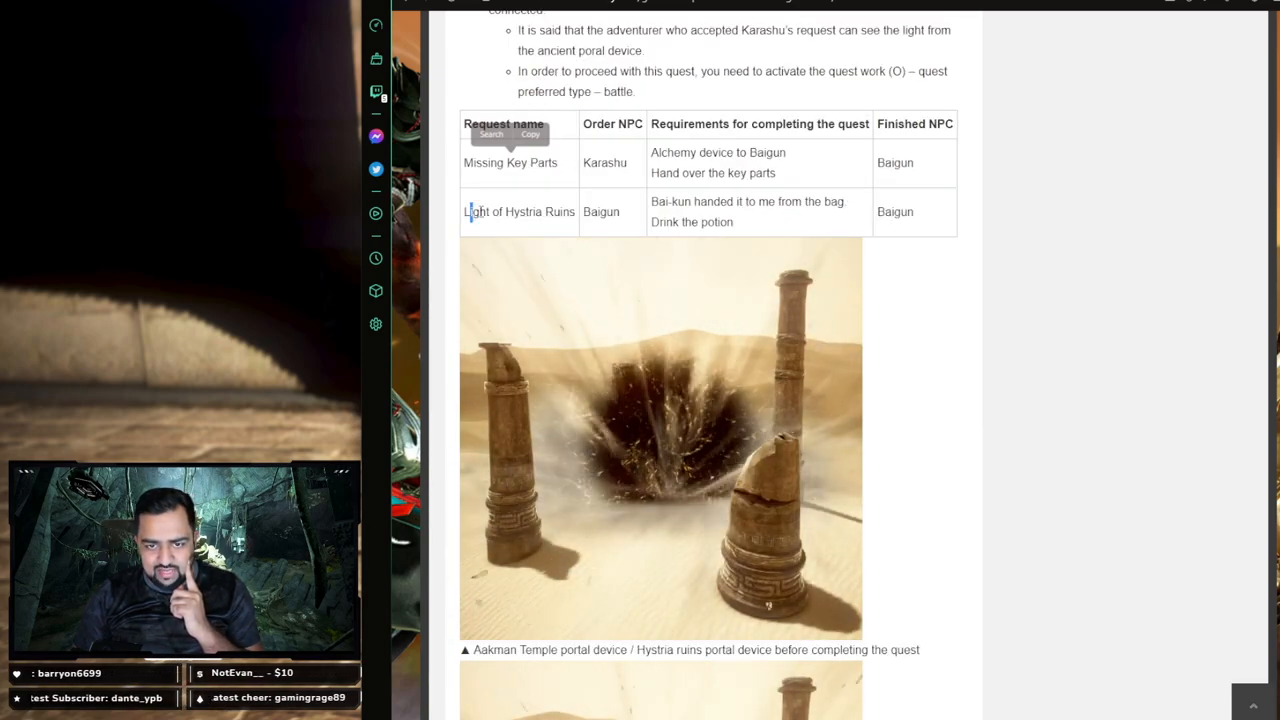
pyautogui.scroll(-3)
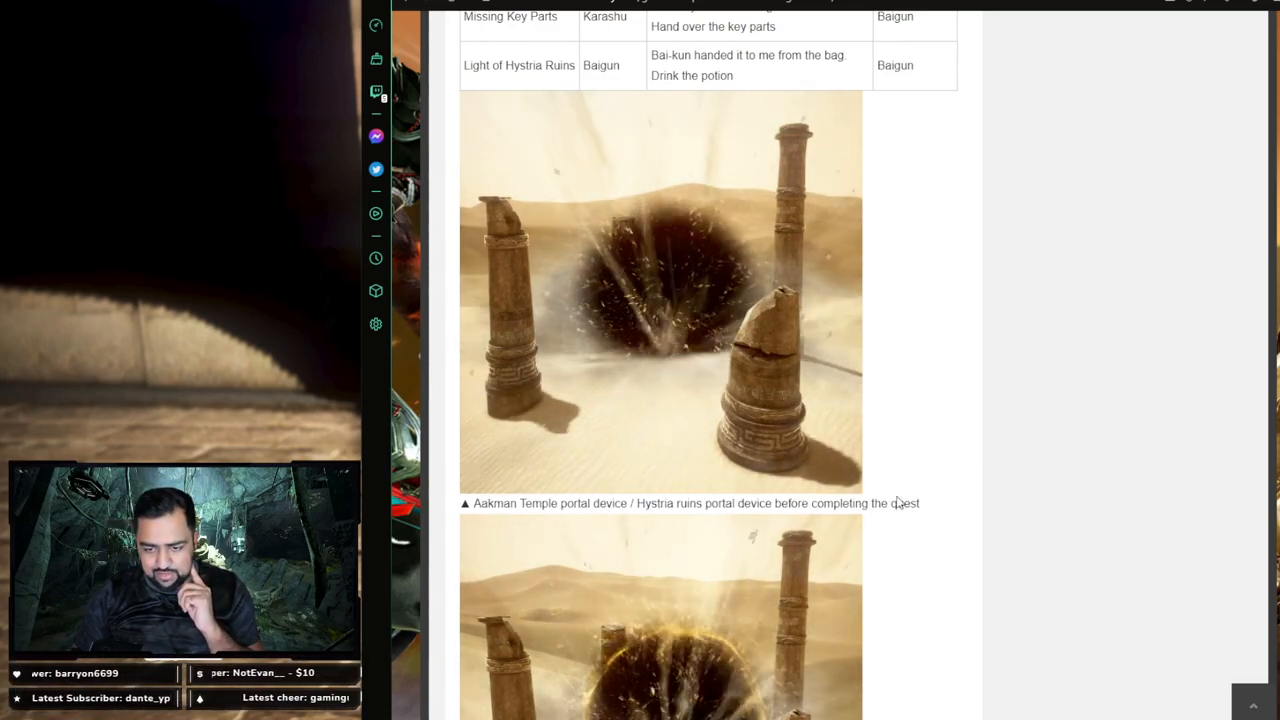
pyautogui.scroll(-3)
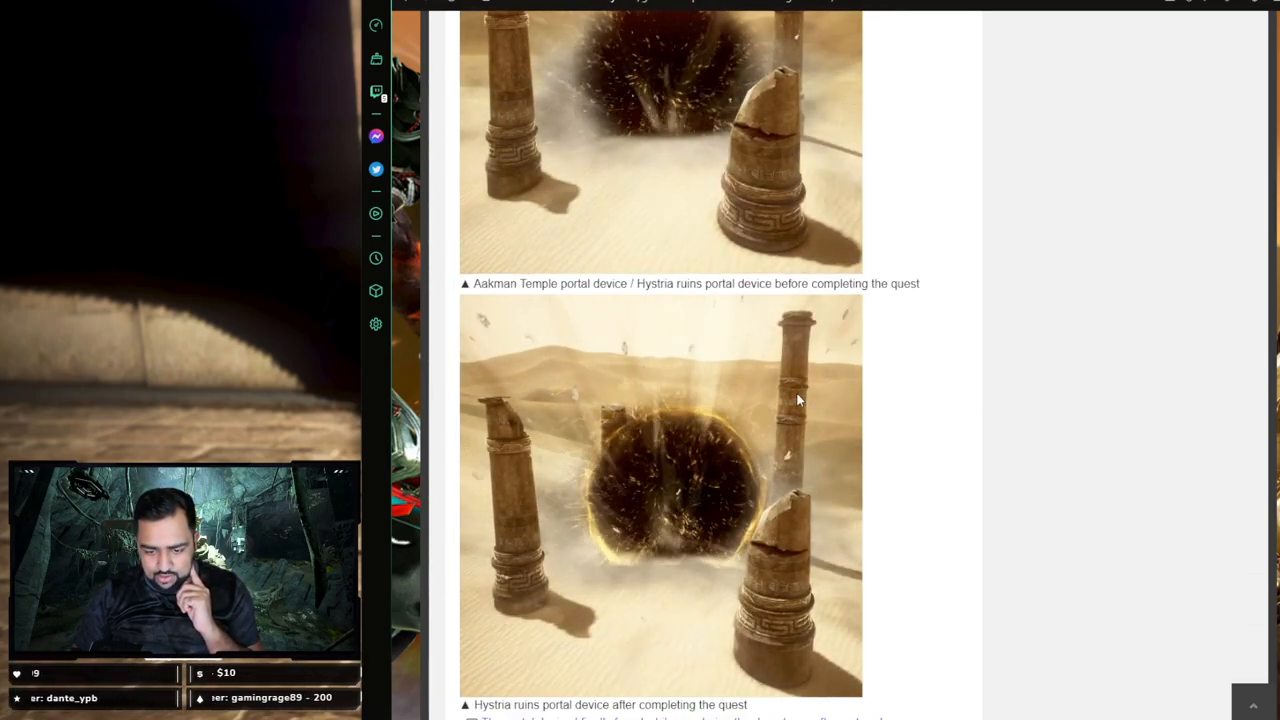
pyautogui.doubleClick(610, 631)
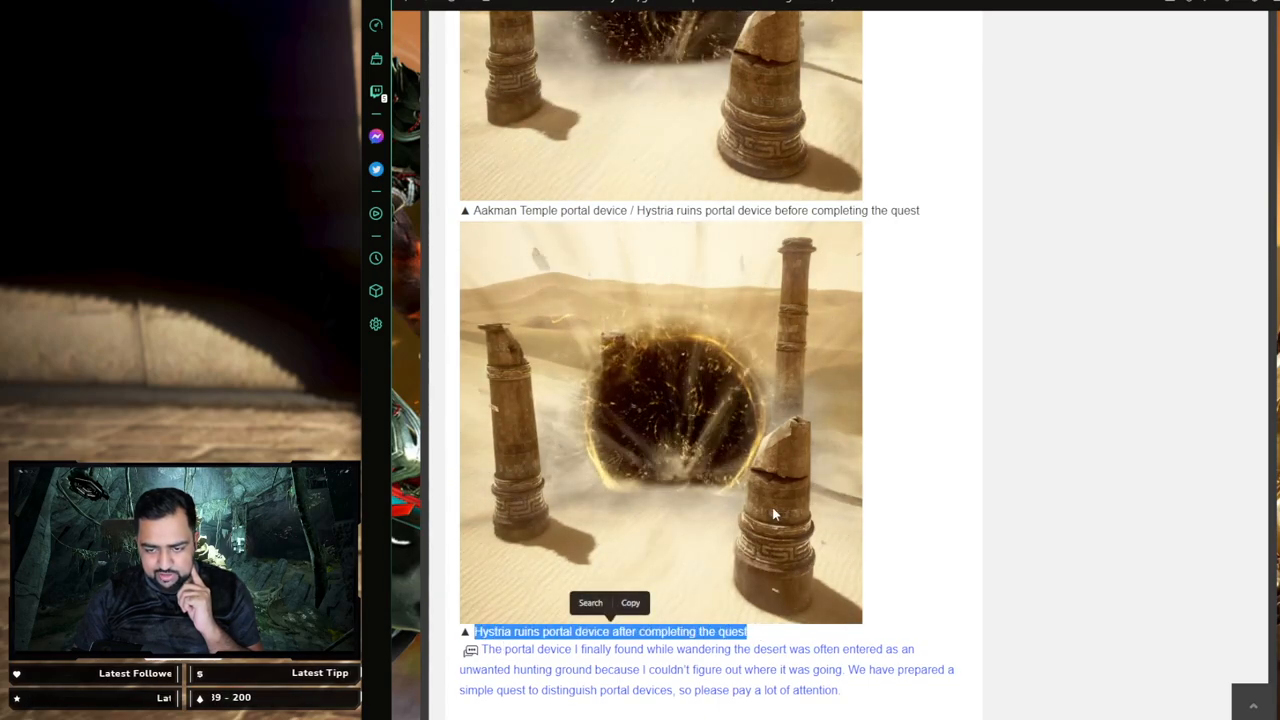
pyautogui.scroll(-3)
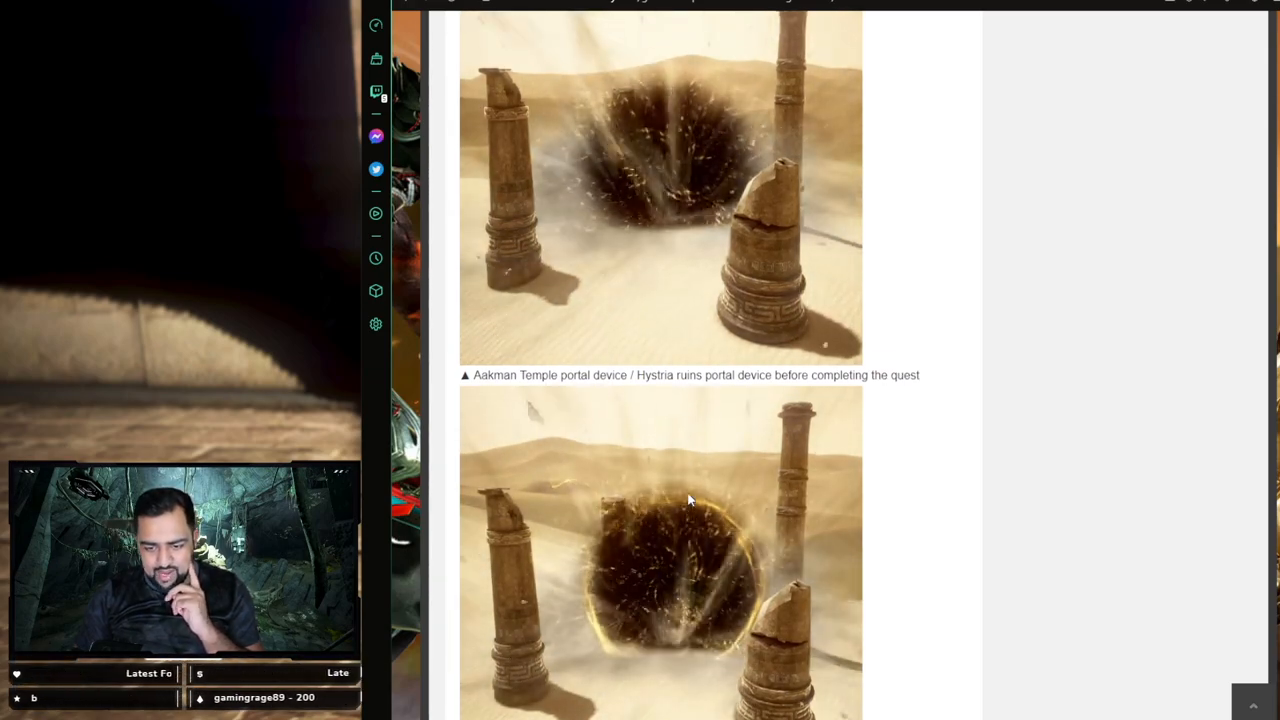
pyautogui.scroll(-3)
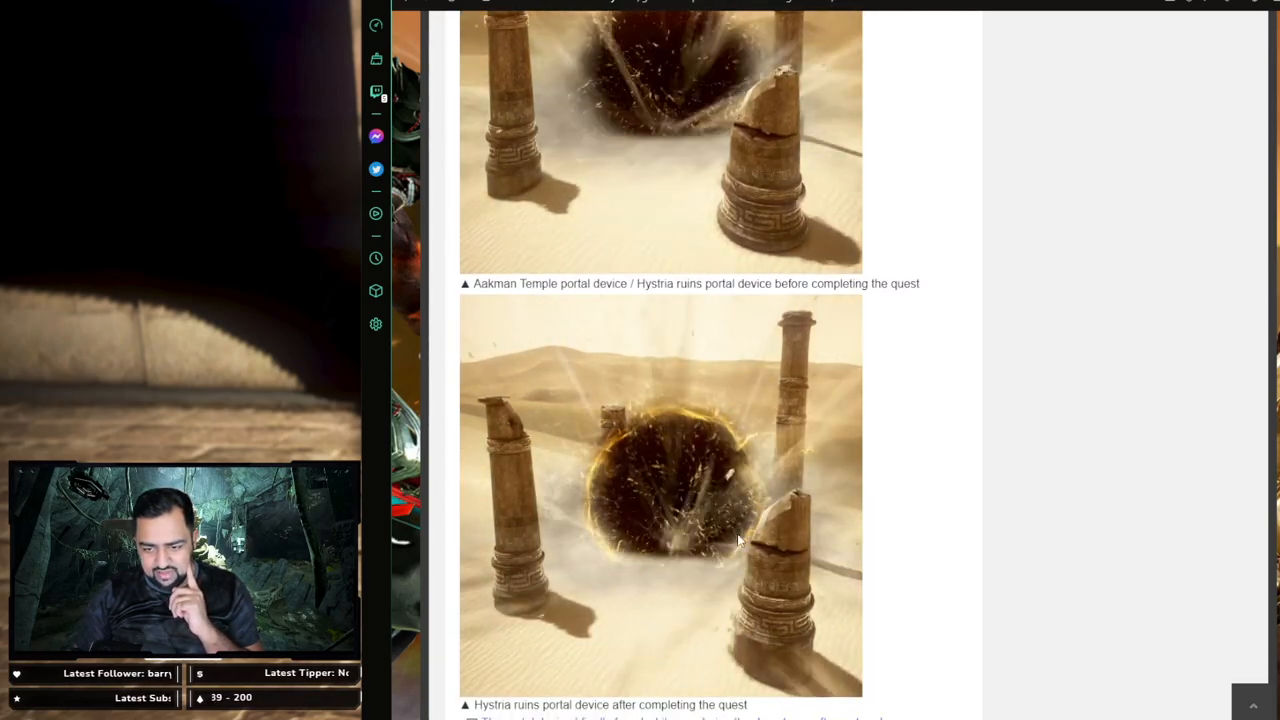